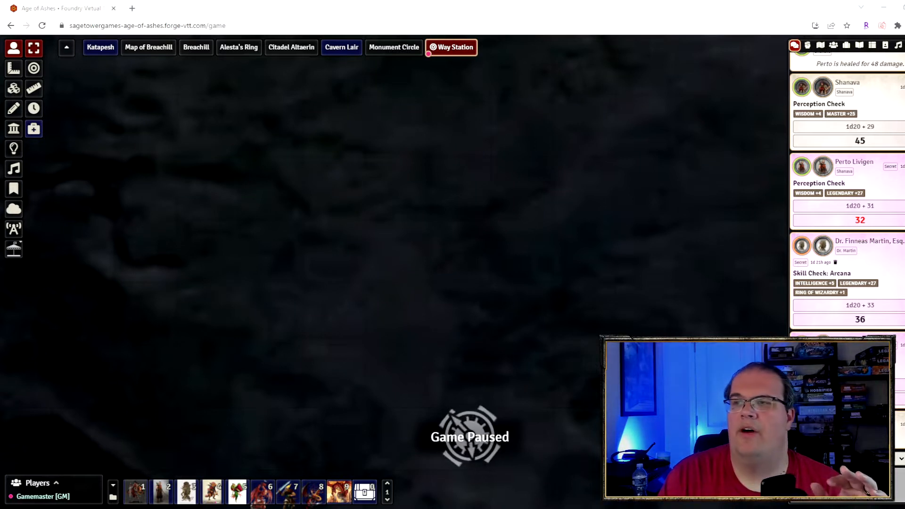
{"action": "mouse_move", "coordinate": [280, 381]}
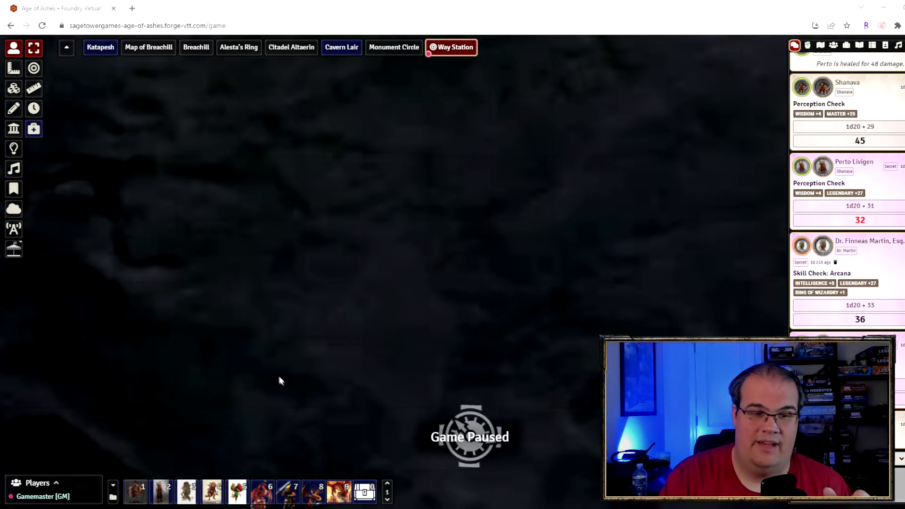
{"action": "mouse_move", "coordinate": [315, 407]}
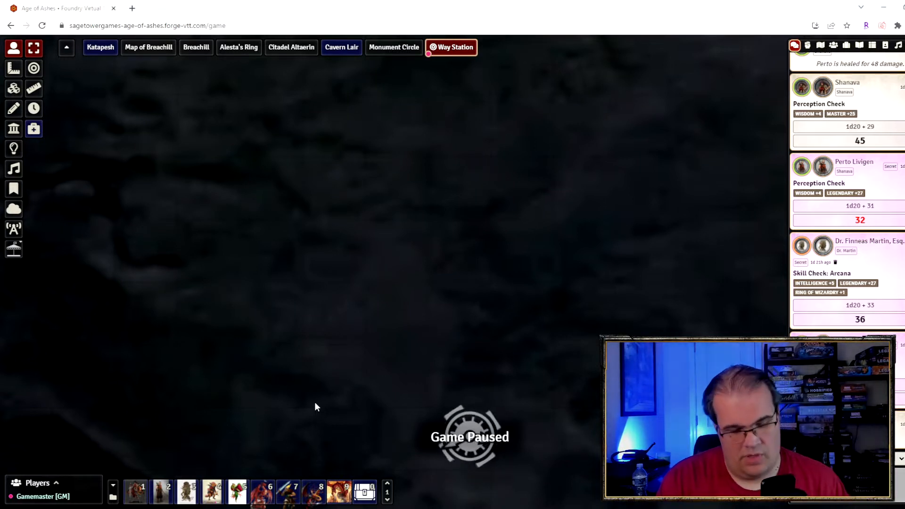
{"action": "mouse_move", "coordinate": [237, 492]}
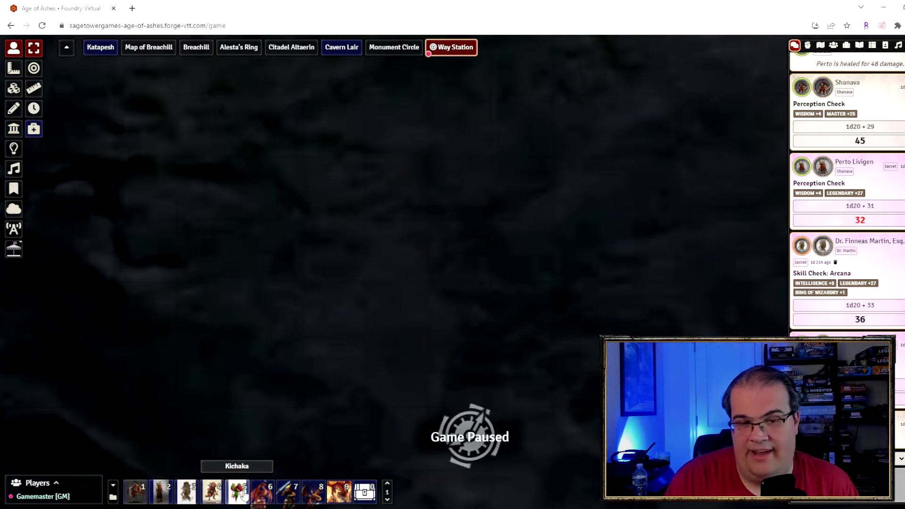
{"action": "mouse_move", "coordinate": [345, 311]}
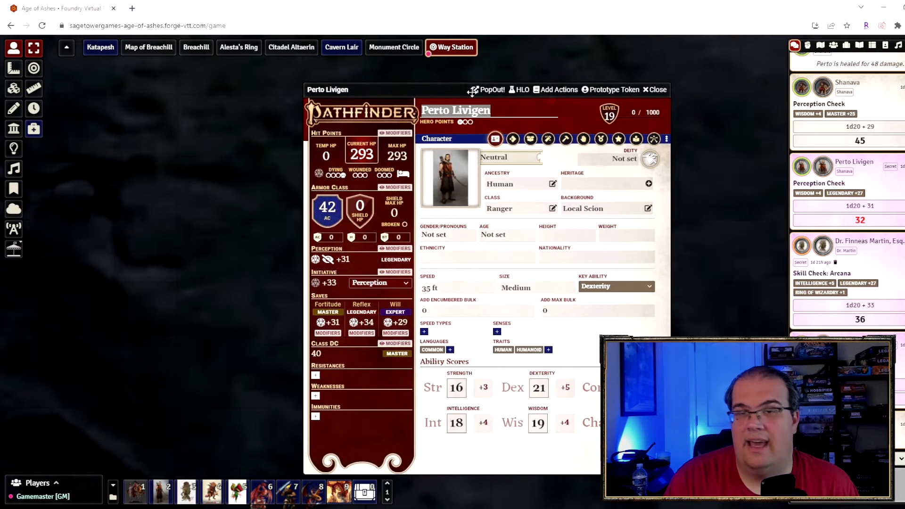
- Review Gardyloo's level 19 Kobold Bard sheet from the hotbar and close it again
{"action": "left_click", "coordinate": [654, 89]}
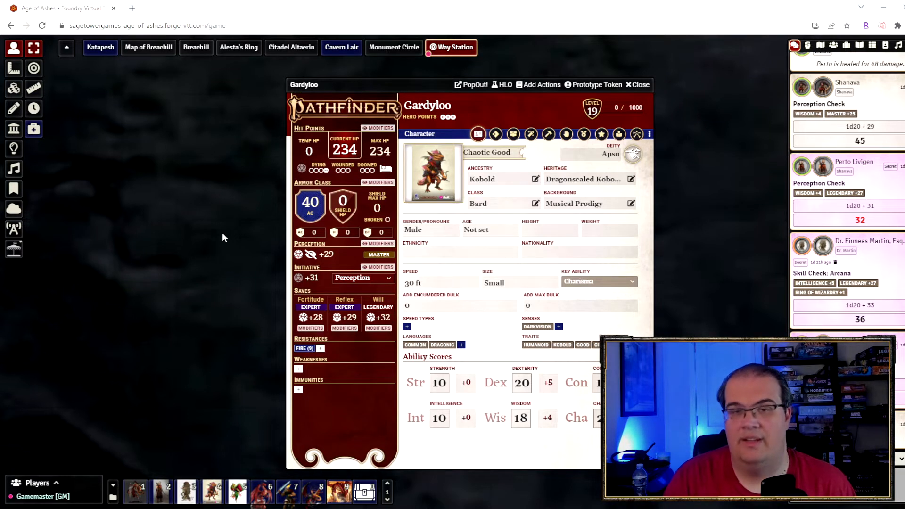
{"action": "mouse_move", "coordinate": [678, 89]}
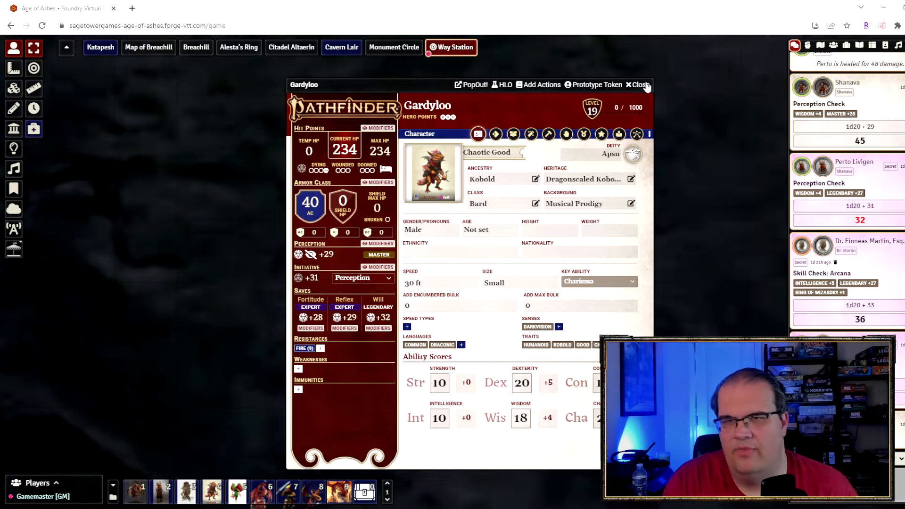
{"action": "left_click", "coordinate": [641, 85]}
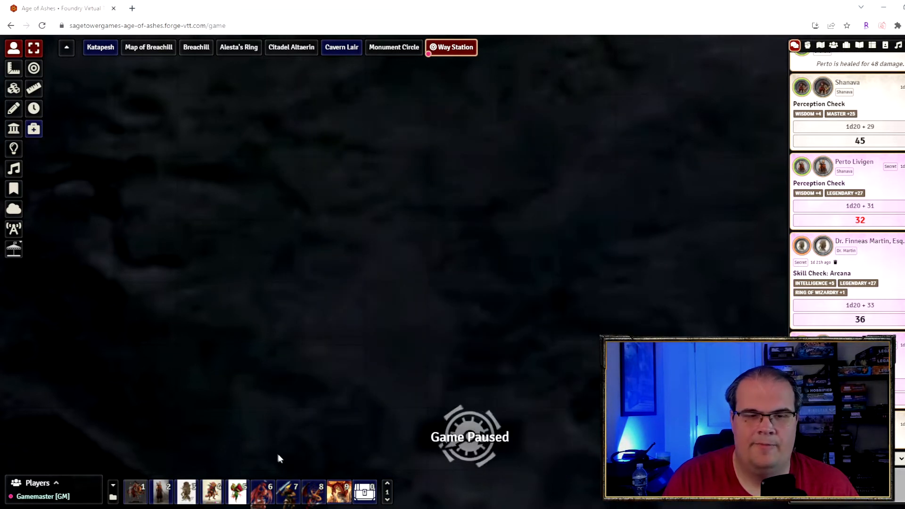
{"action": "mouse_move", "coordinate": [364, 492]}
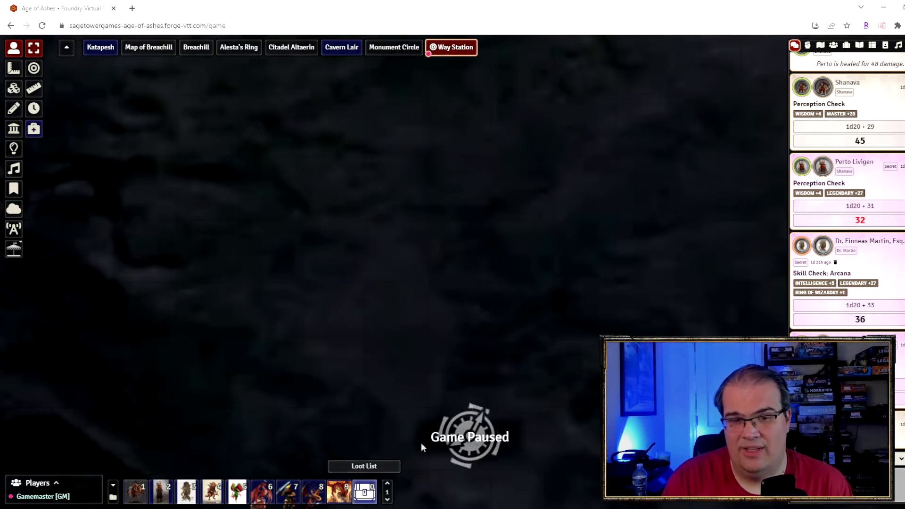
{"action": "mouse_move", "coordinate": [536, 310]}
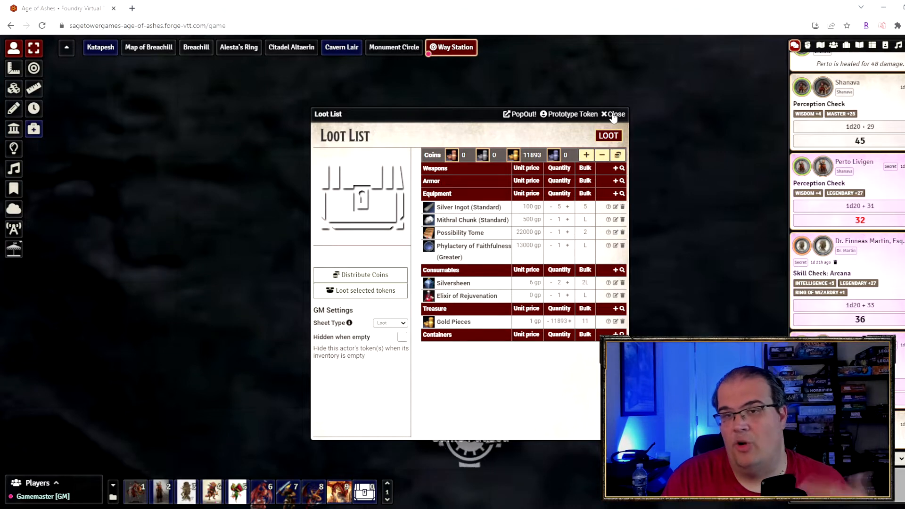
{"action": "left_click", "coordinate": [615, 114]}
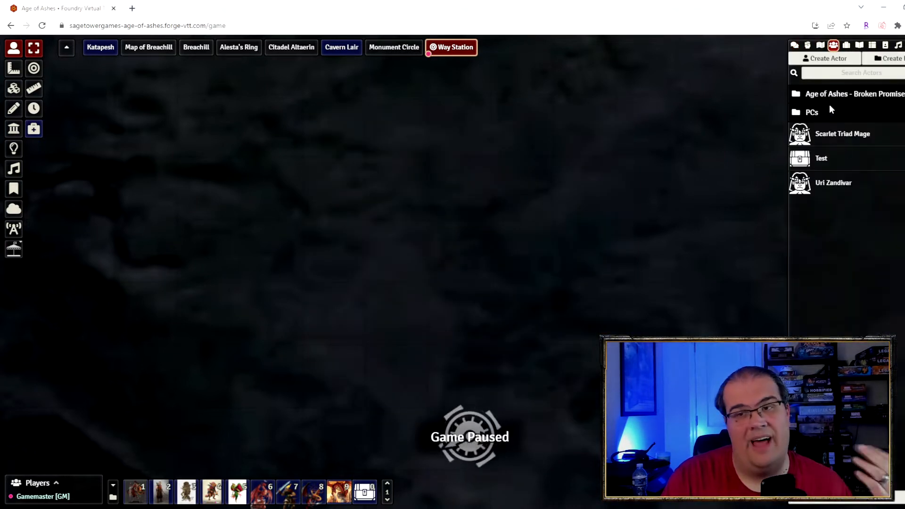
{"action": "left_click", "coordinate": [794, 46]}
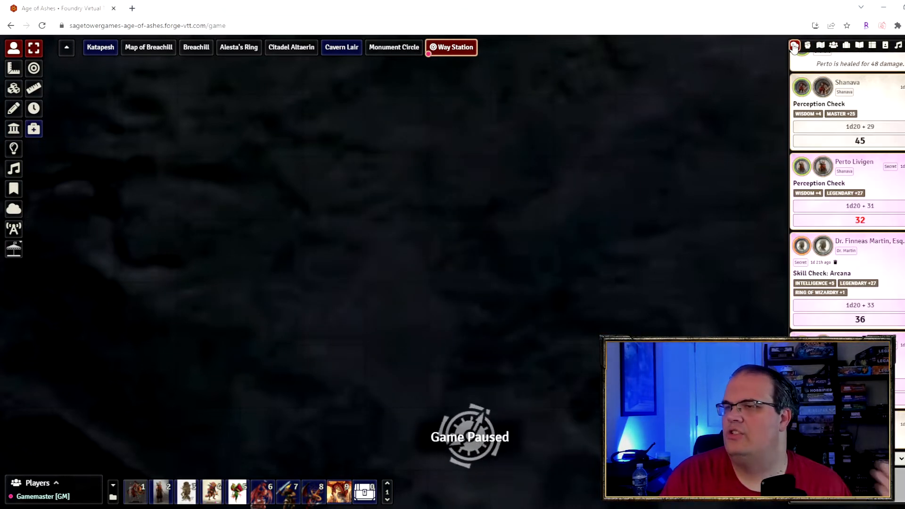
{"action": "mouse_move", "coordinate": [340, 491]}
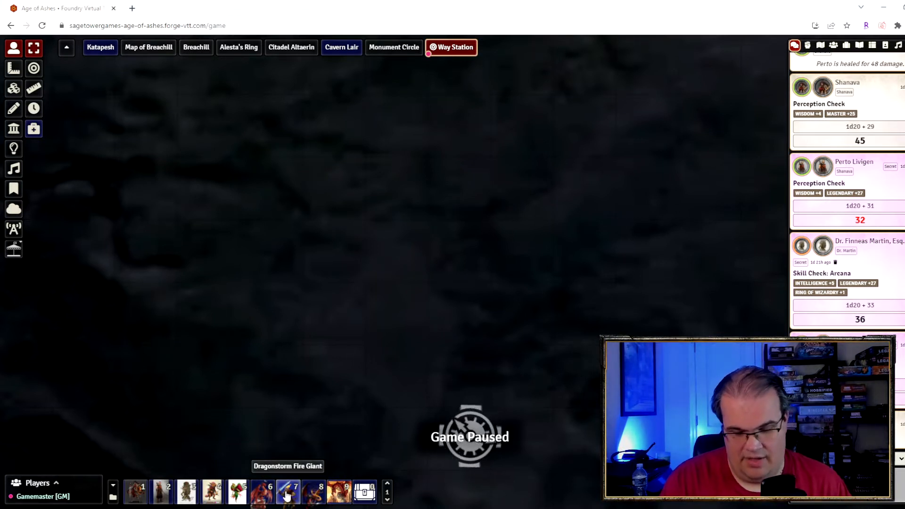
{"action": "double_click", "coordinate": [287, 492]}
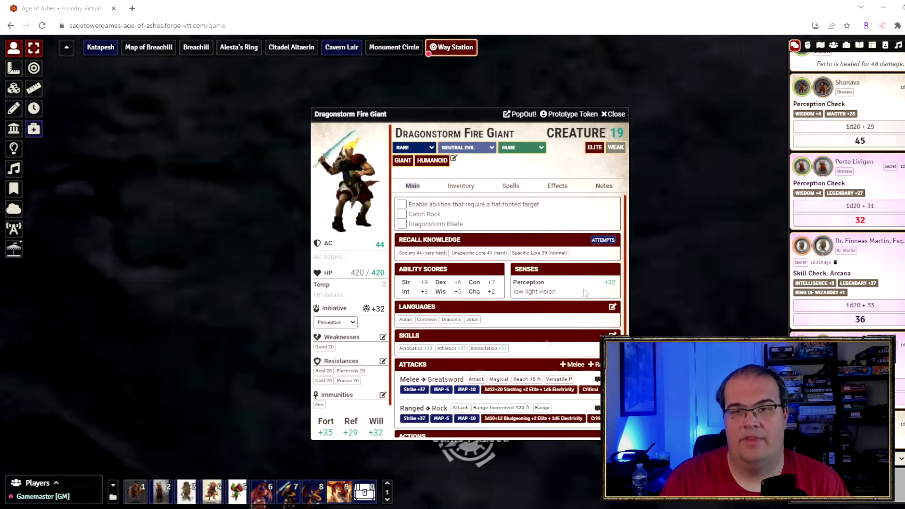
{"action": "left_click", "coordinate": [614, 114]}
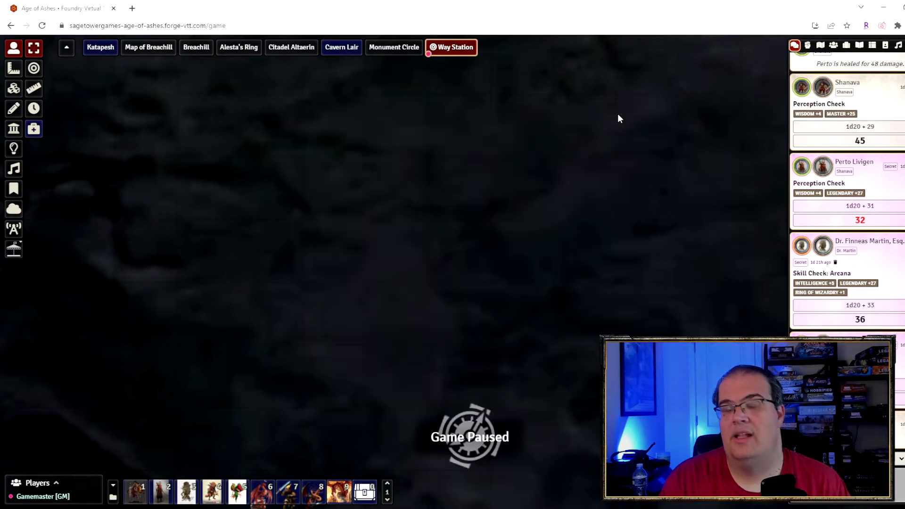
{"action": "mouse_move", "coordinate": [279, 492]}
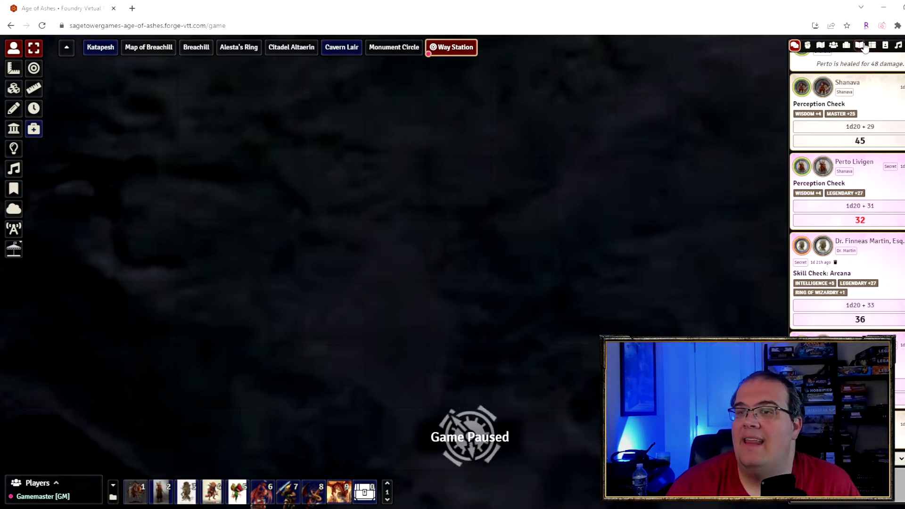
- Browse the journal entries and world items lists, then show the Game Settings panel
{"action": "left_click", "coordinate": [860, 46]}
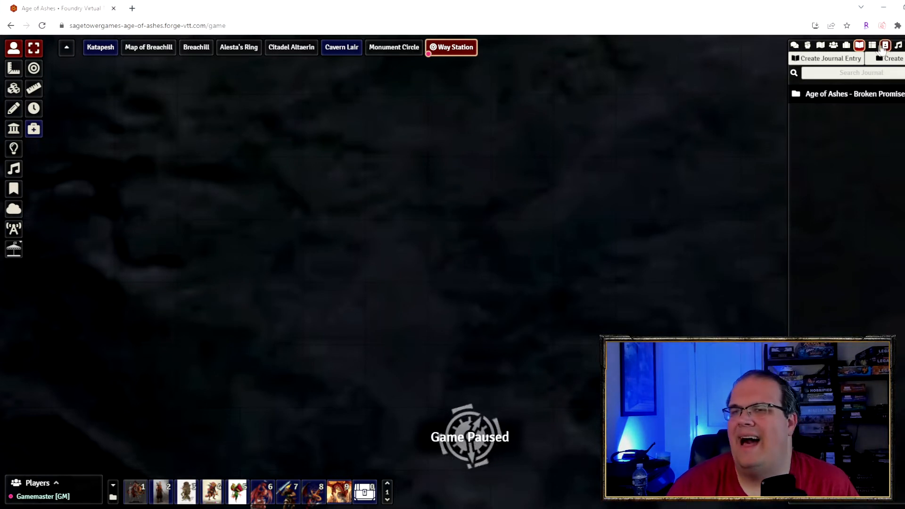
{"action": "left_click", "coordinate": [847, 45]}
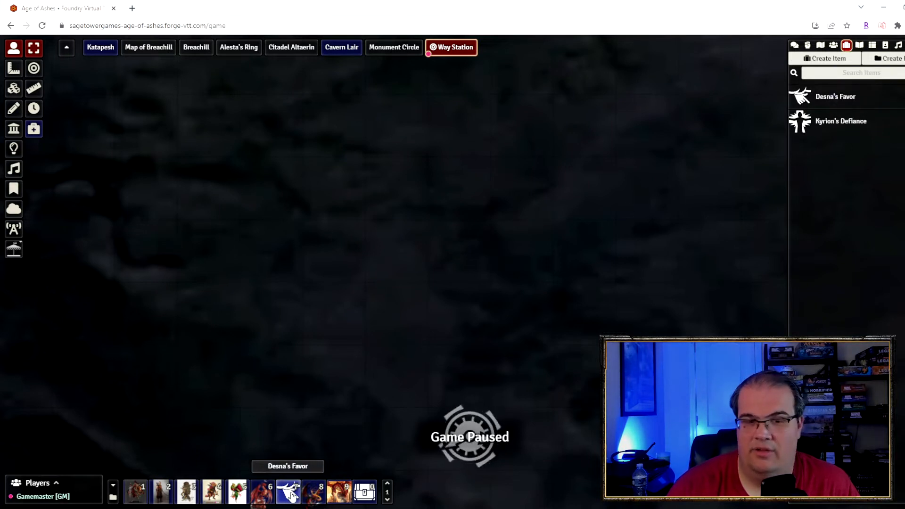
{"action": "left_click", "coordinate": [288, 491]}
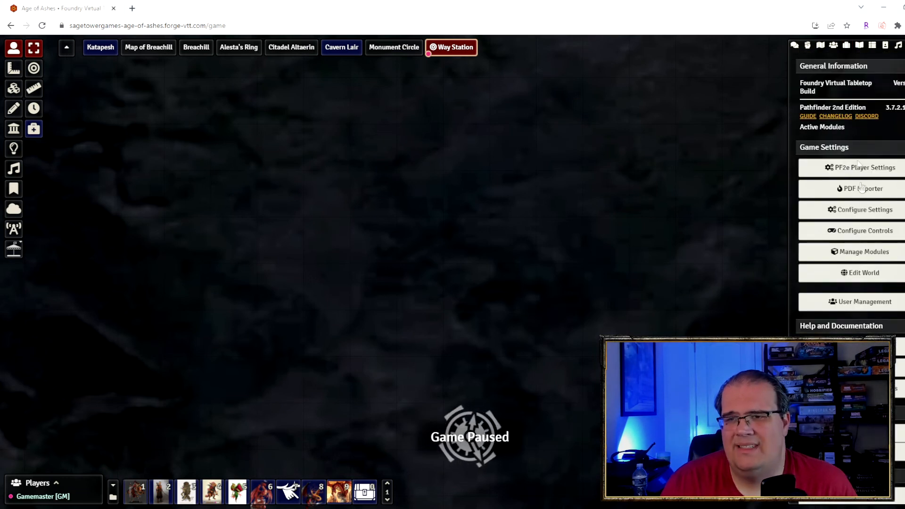
- Return the sidebar to the chat log with the recent checks
{"action": "left_click", "coordinate": [794, 45]}
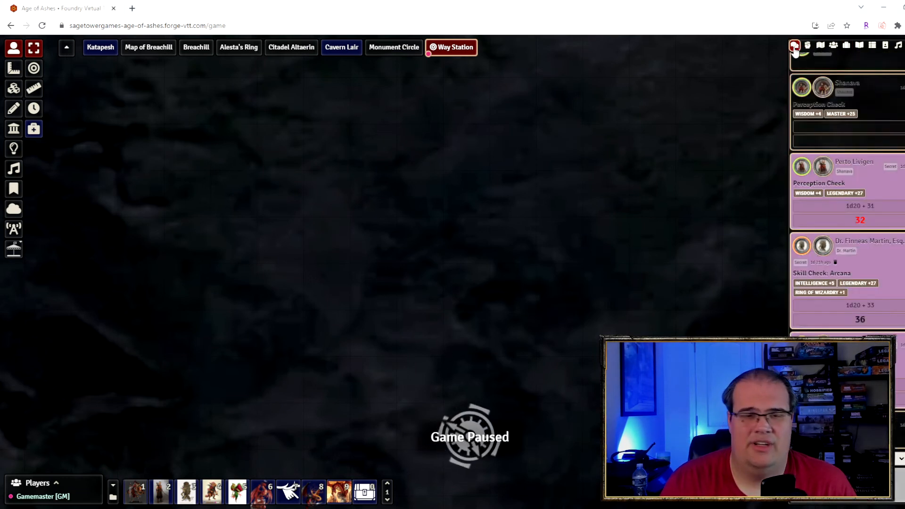